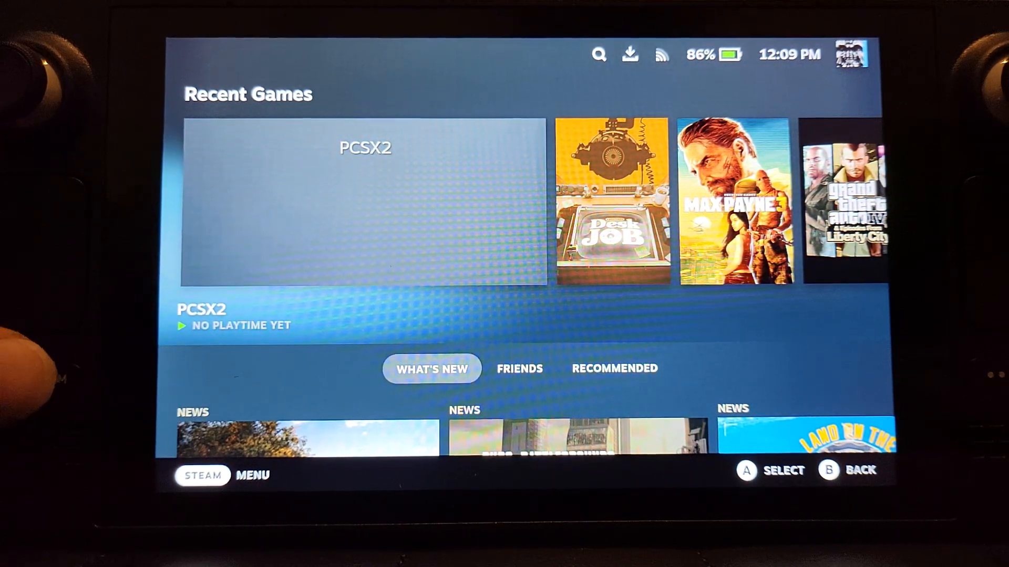
Switch the Steam Deck from Gaming Mode to the KDE Plasma desktop via Power > Switch to Desktop
click(202, 476)
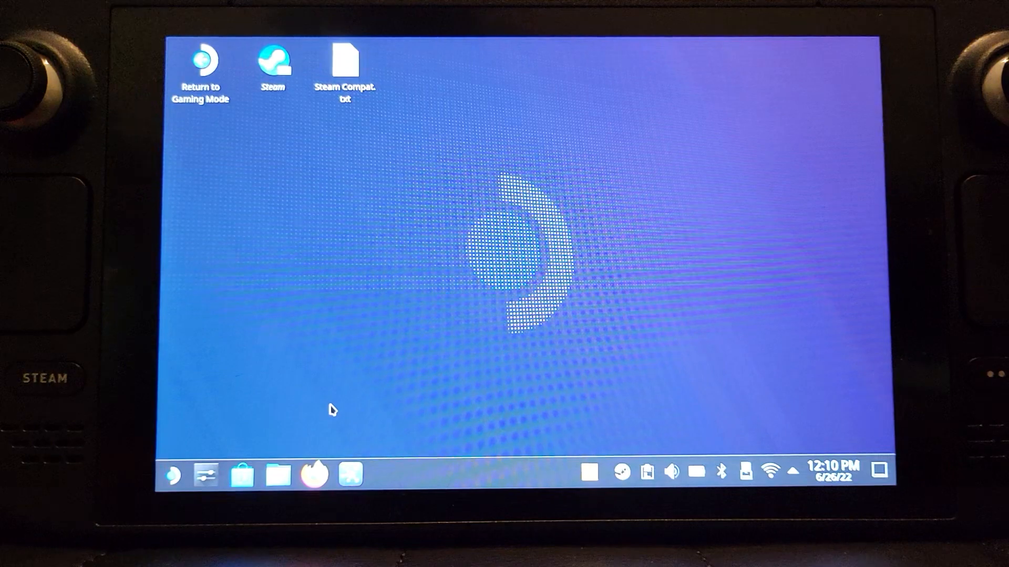
click(173, 477)
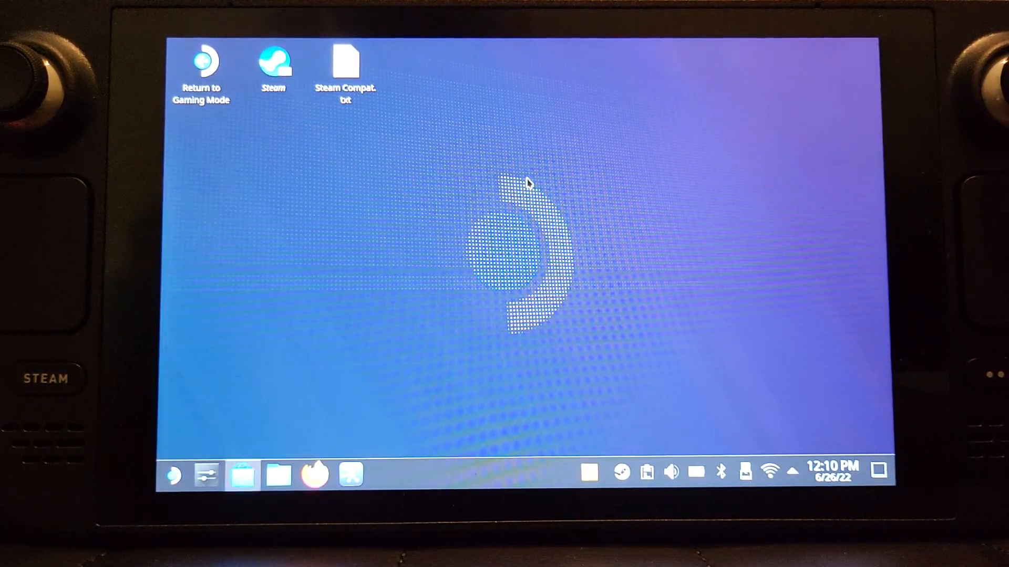
Search the Discover software store for 'ppsspp', then close the store
click(244, 483)
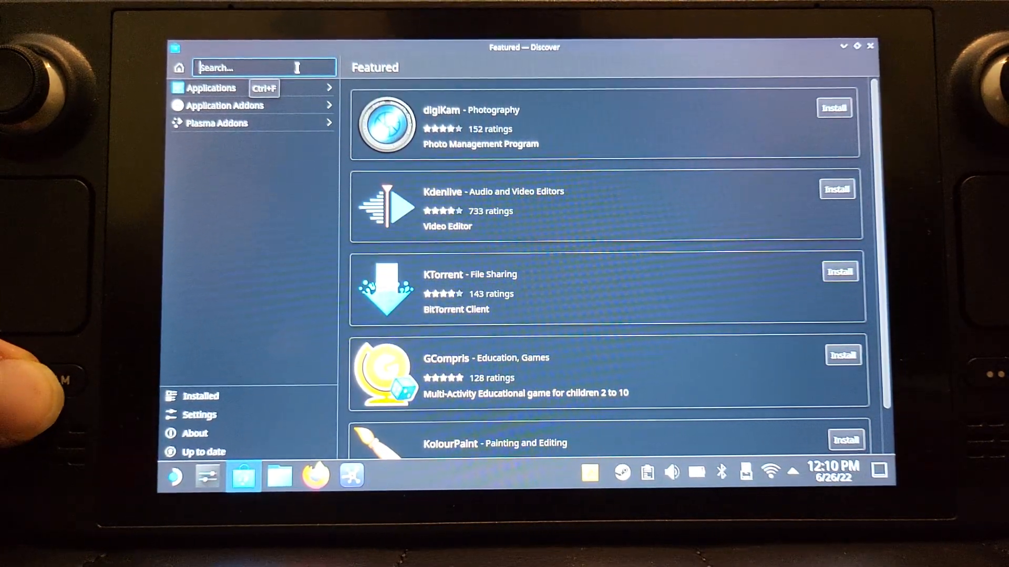
click(264, 67)
text(ppsspp)
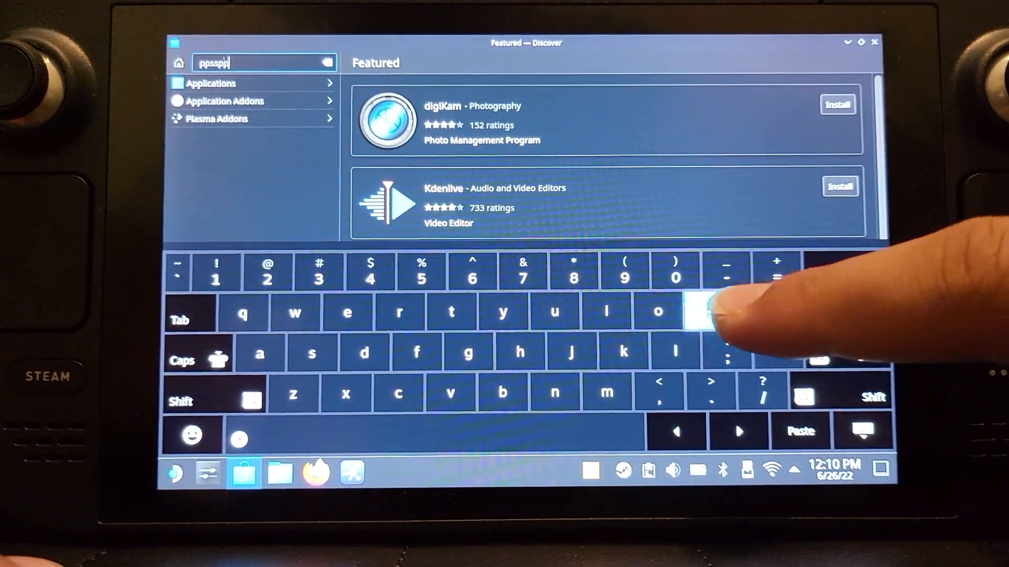
click(708, 310)
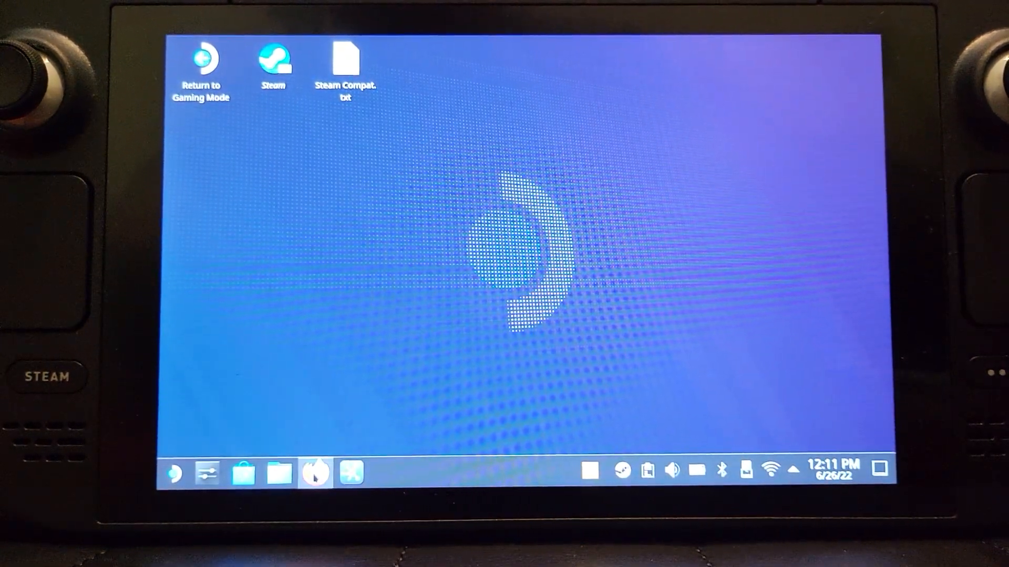
Download the Grand Theft Auto: Liberty City Stories disc from Vimm's Lair PlayStation Portable vault in Firefox
click(314, 478)
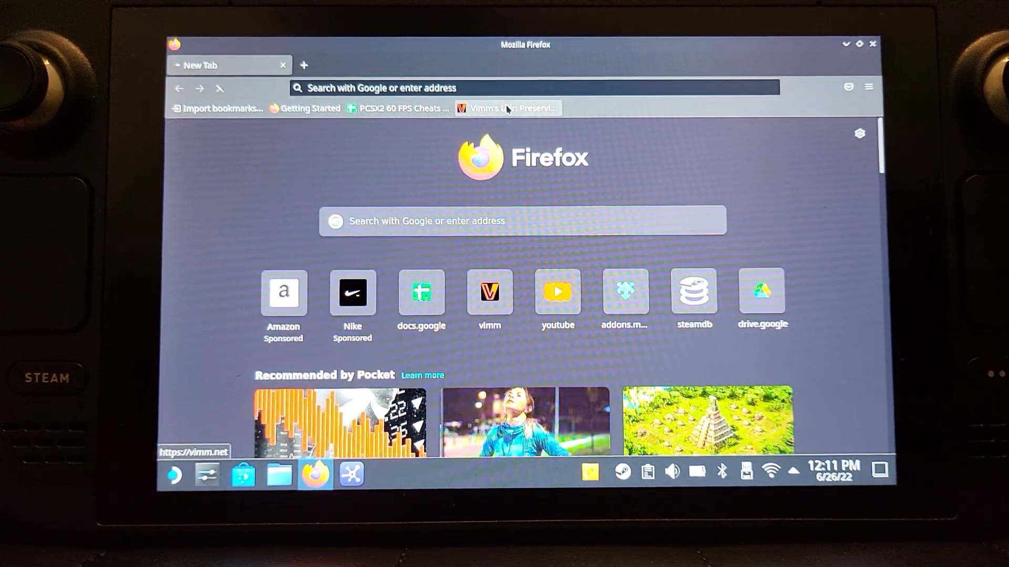
click(507, 108)
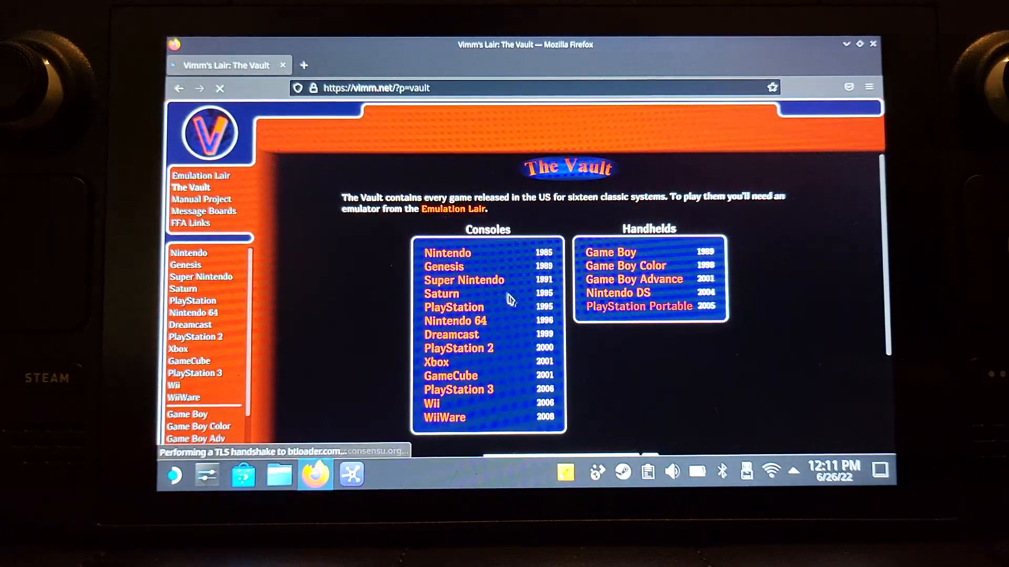
mouse_move(617, 309)
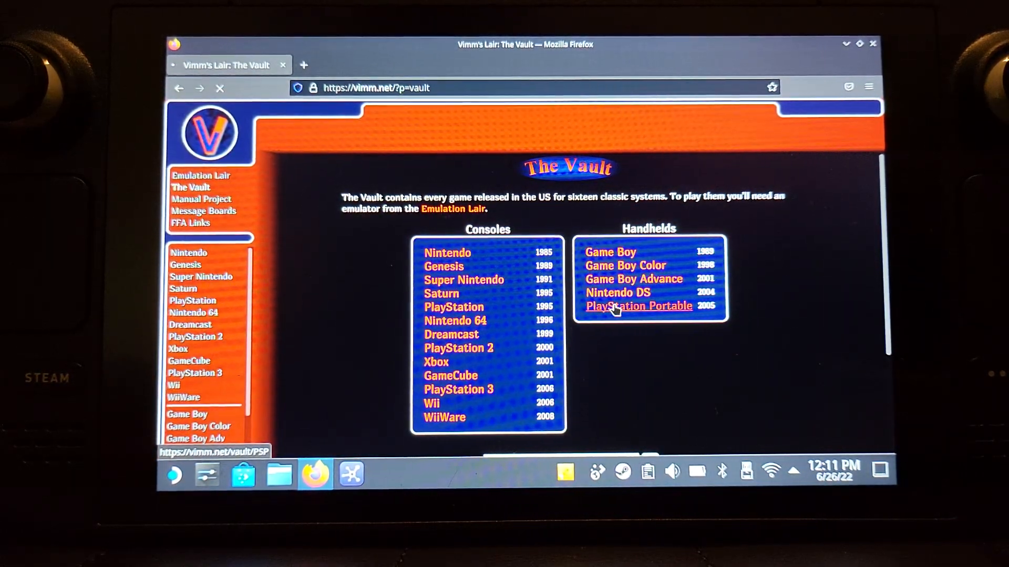
click(639, 306)
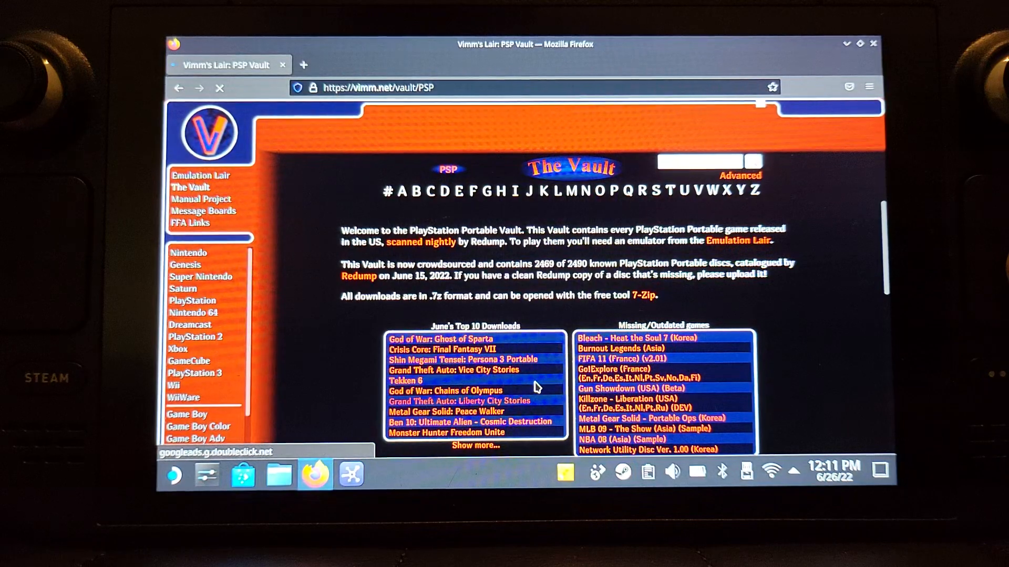
click(456, 402)
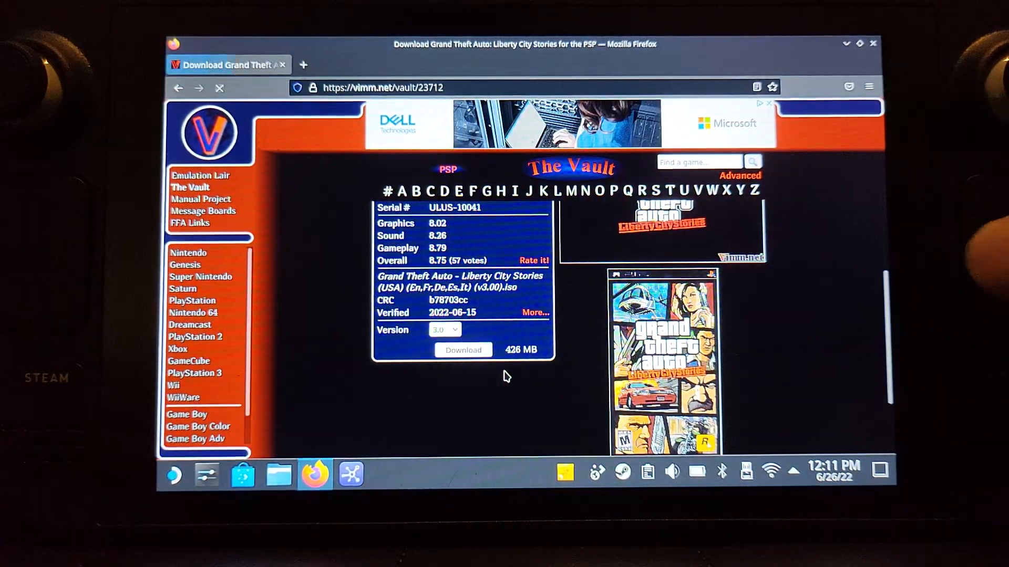
click(462, 351)
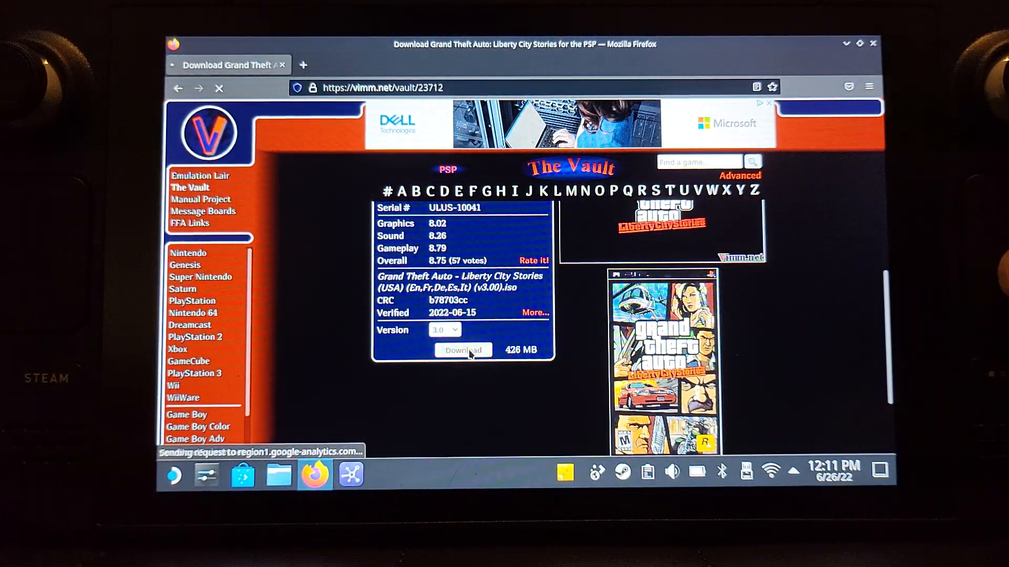
click(462, 350)
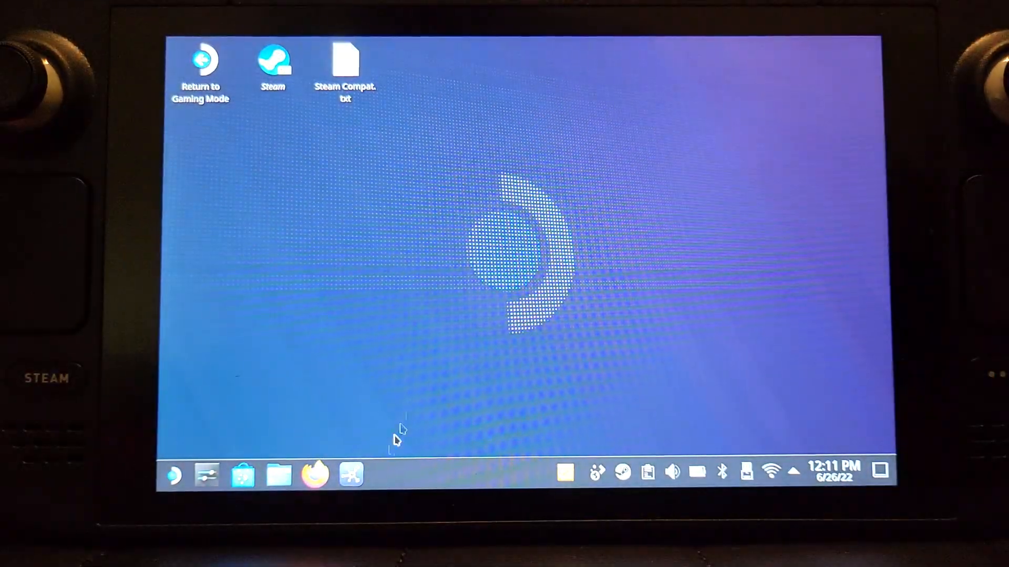
Extract the downloaded archive in Downloads and select the Liberty City Stories ISO for copying to ROMs/PSP
click(277, 476)
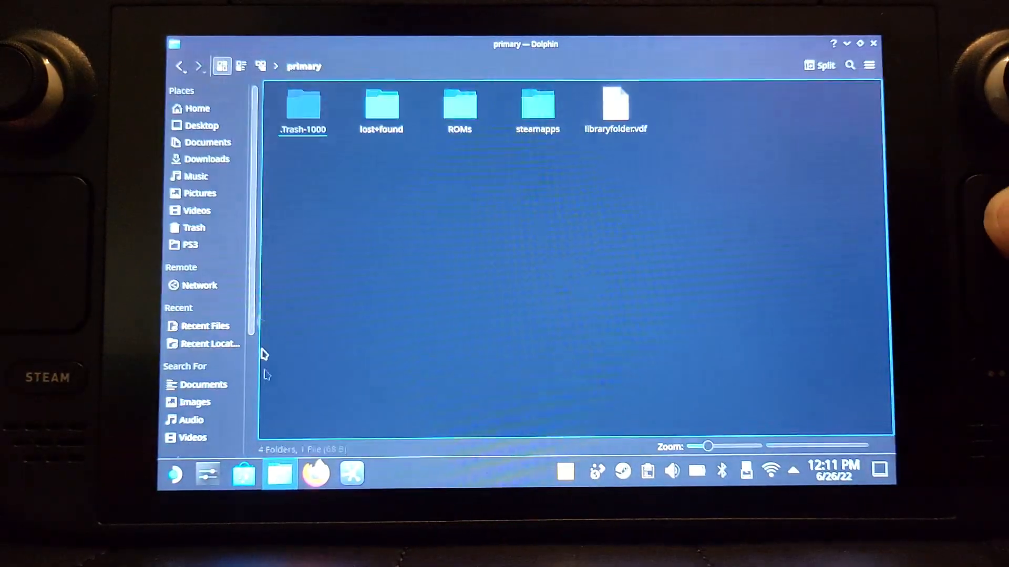
click(206, 159)
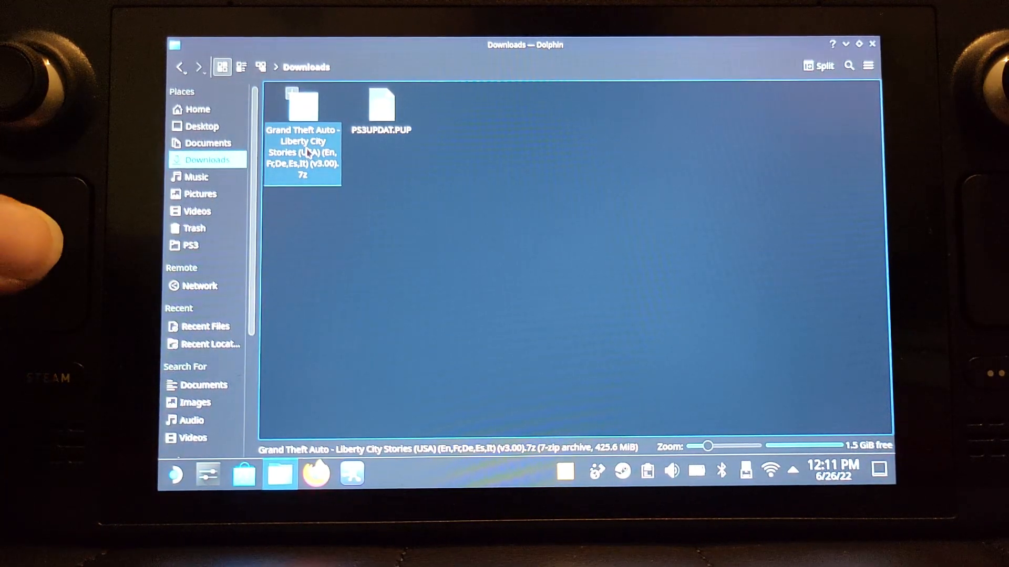
right_click(309, 153)
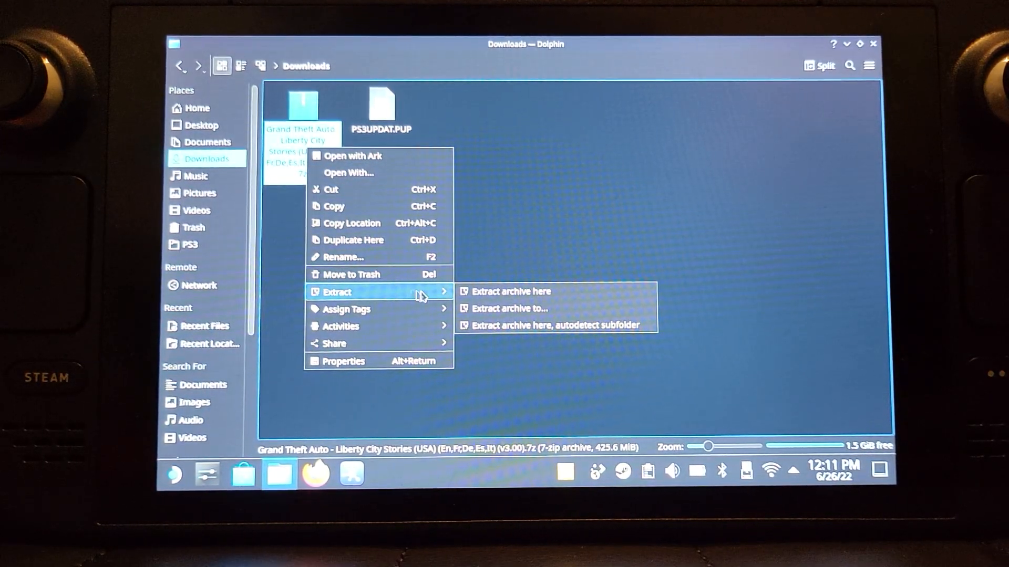
mouse_move(533, 331)
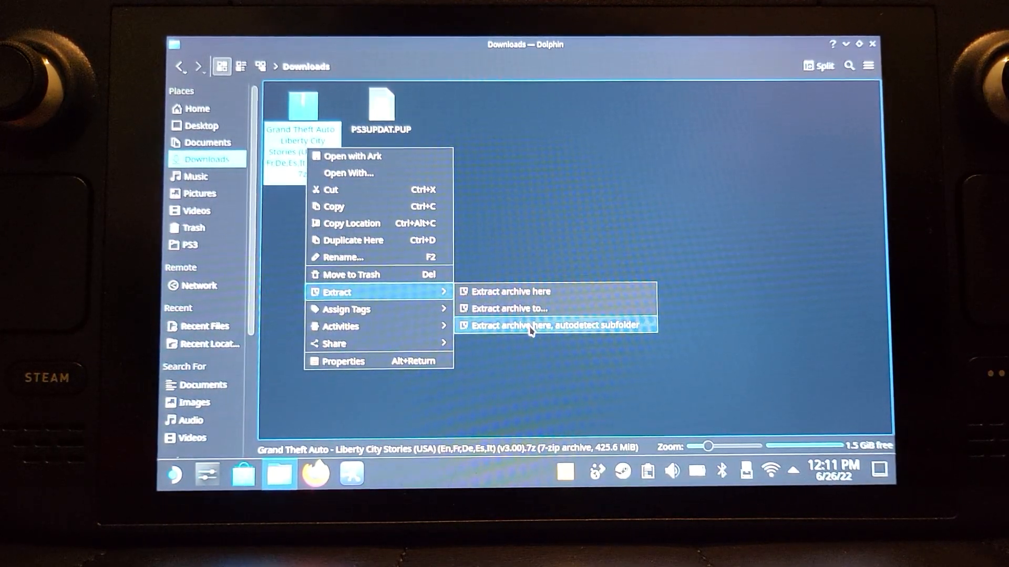
click(530, 326)
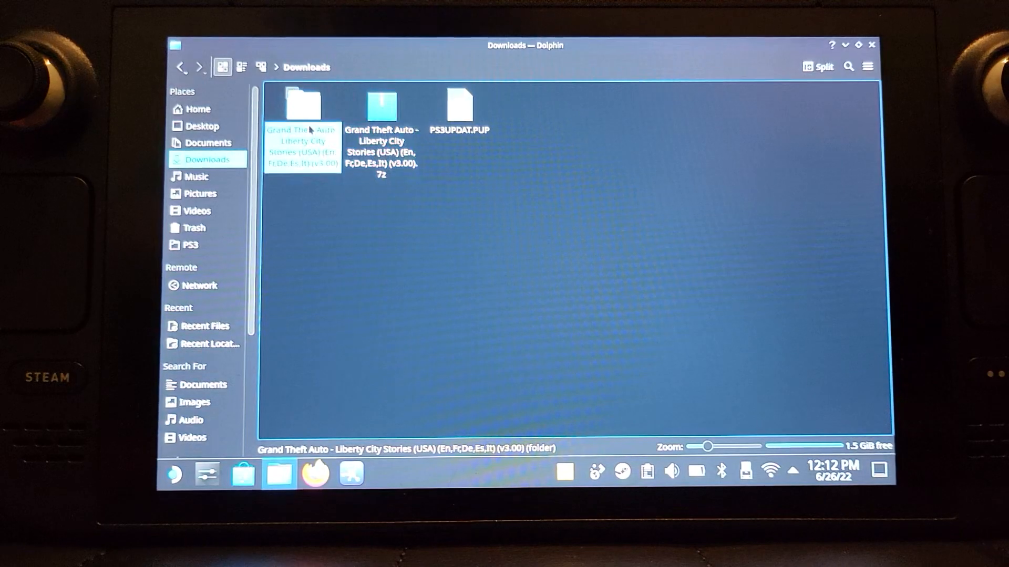
double_click(303, 99)
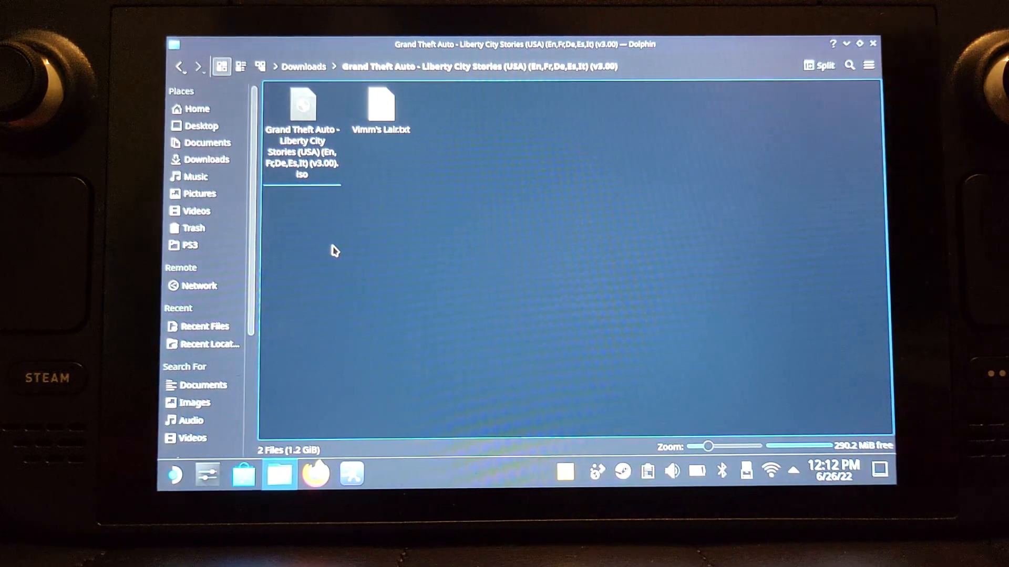
click(301, 105)
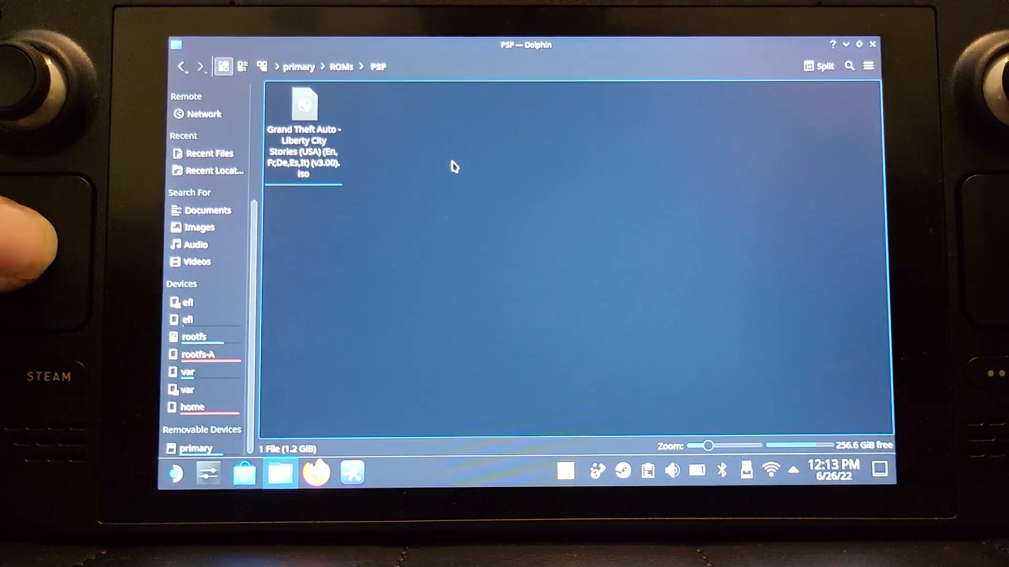
Paste the ISO into the PSP folder and resolve the File Already Exists conflict
right_click(454, 167)
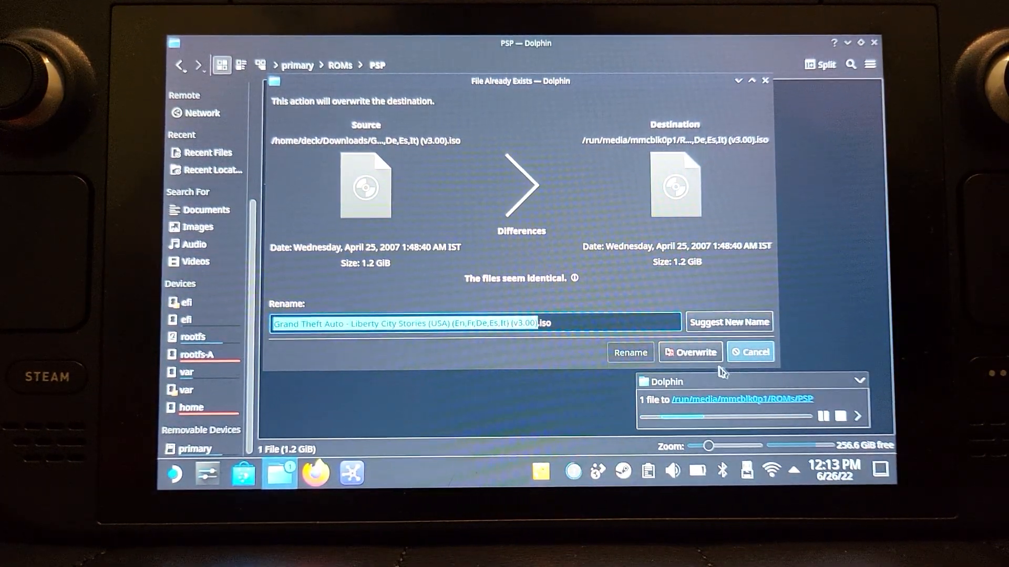
click(690, 352)
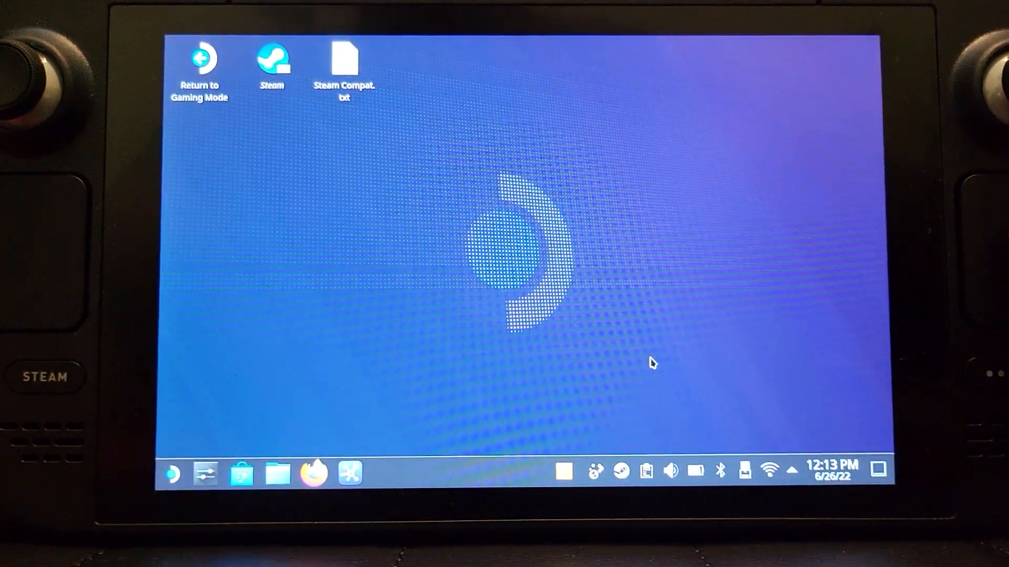
mouse_move(620, 481)
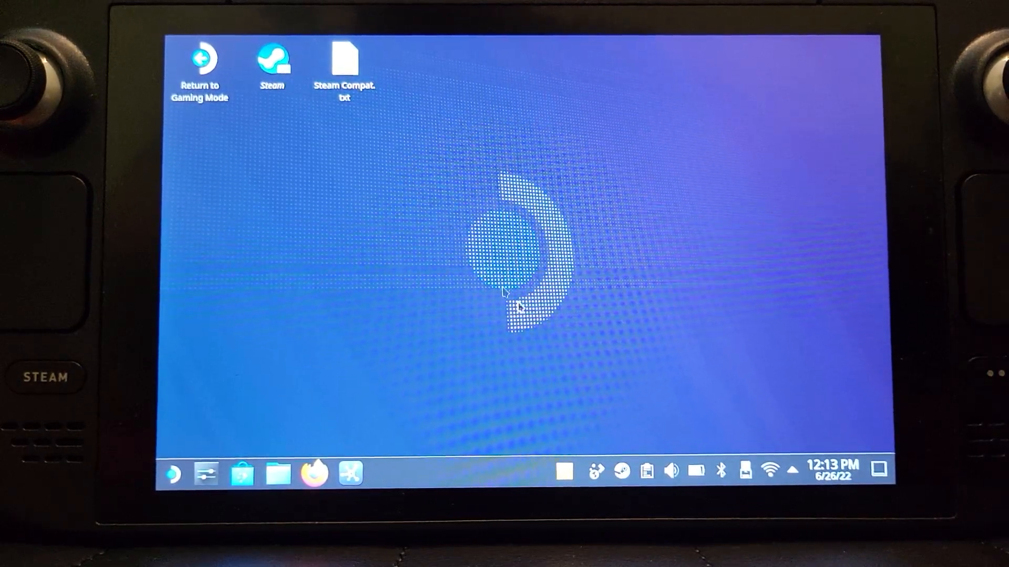
Bring up the Steam Library window from the system tray Steam icon
click(620, 473)
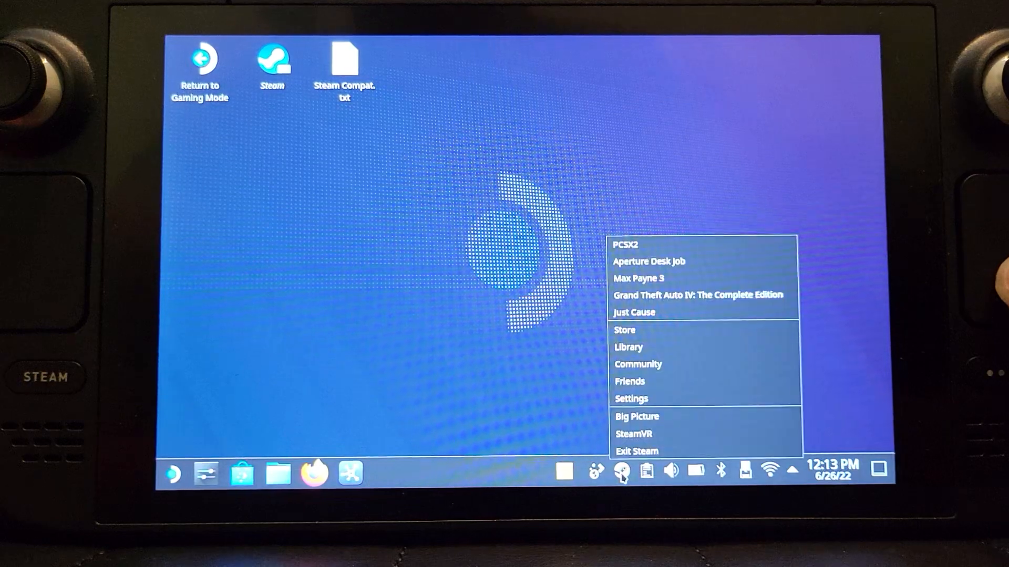
click(628, 346)
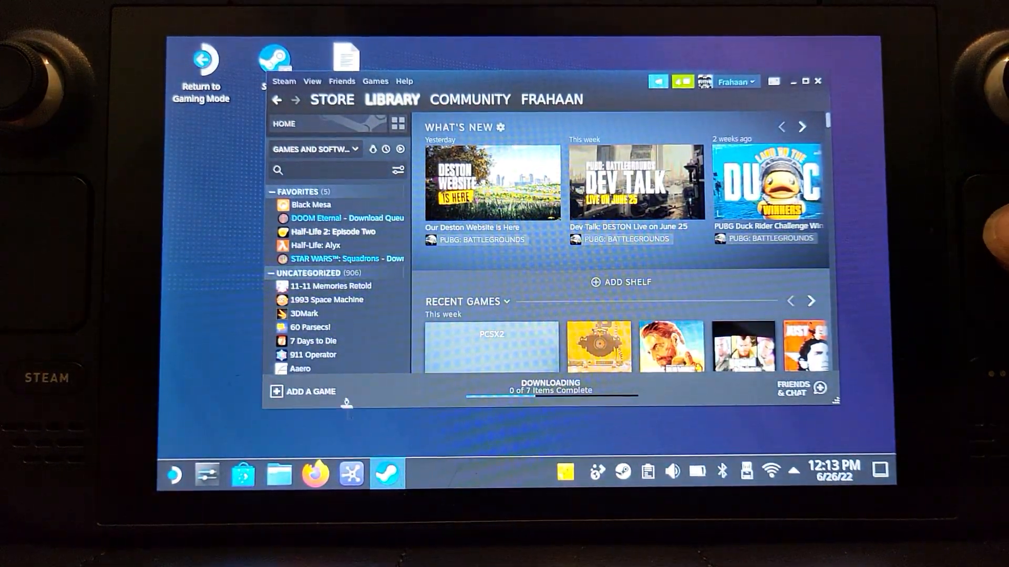
Add PPSSPP as a non-Steam game via Add a Non-Steam Game > Add Selected Programs
click(309, 391)
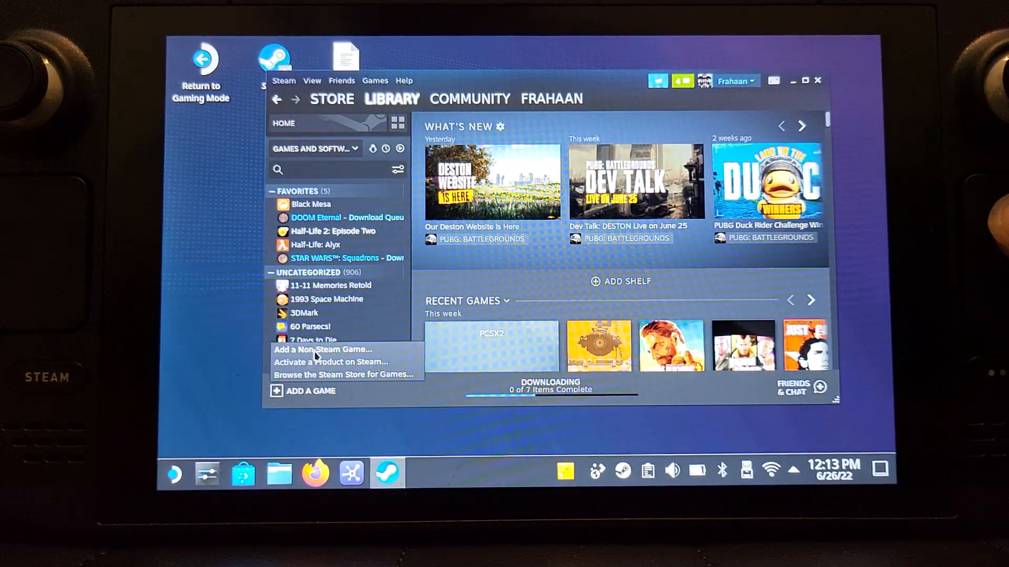
click(321, 350)
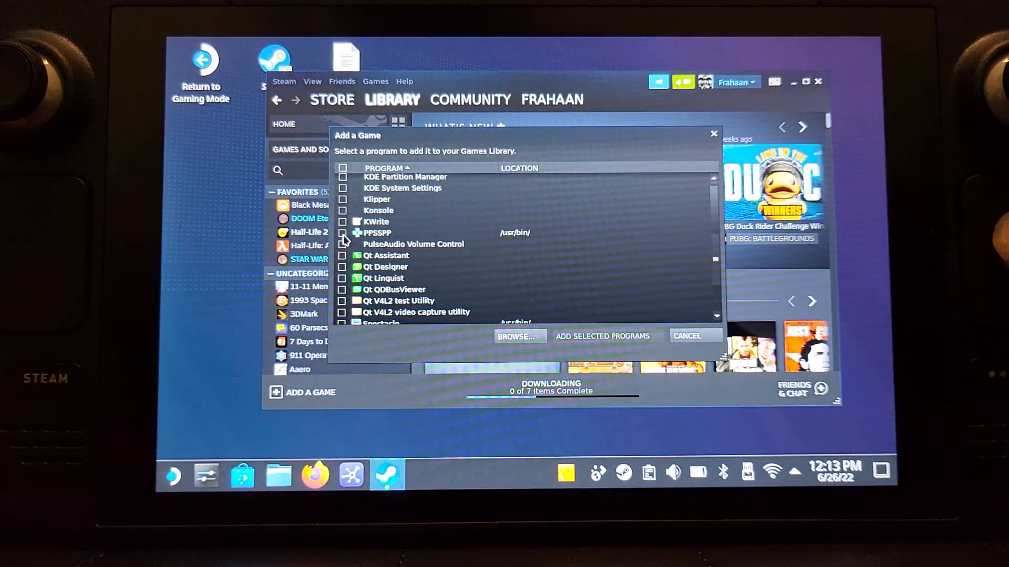
click(342, 232)
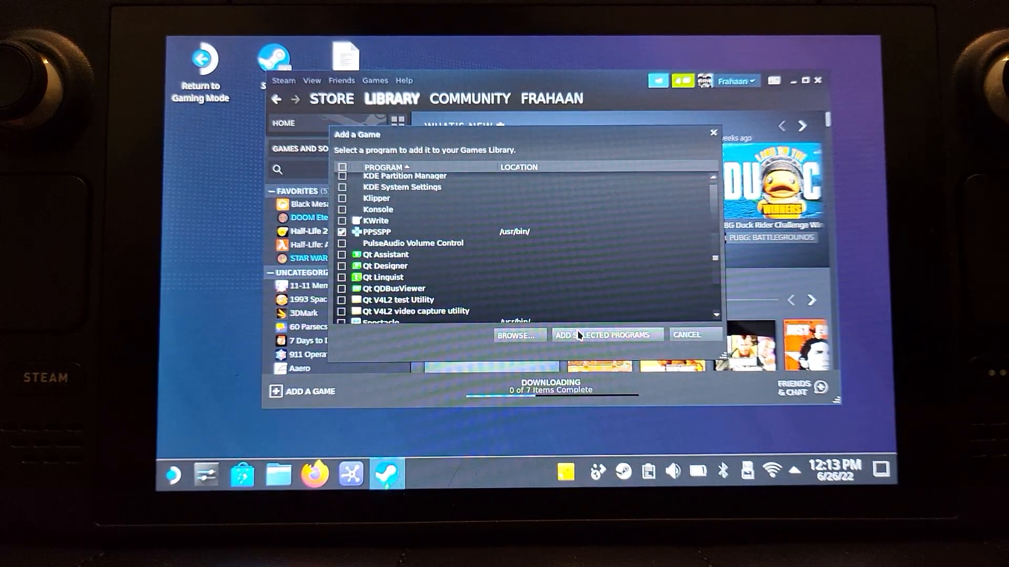
click(605, 335)
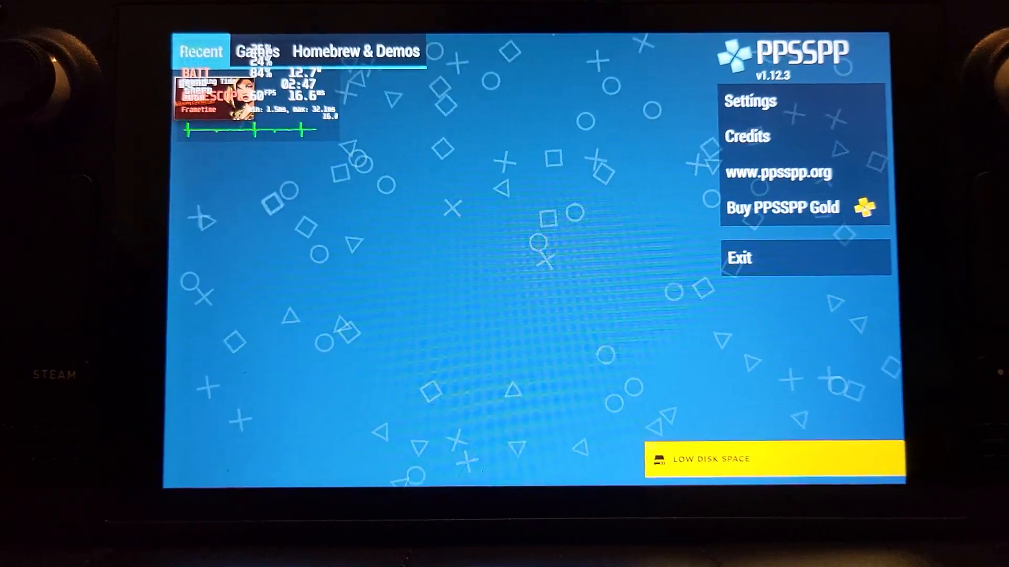
Enter PPSSPP's Settings and show the Graphics options
click(258, 51)
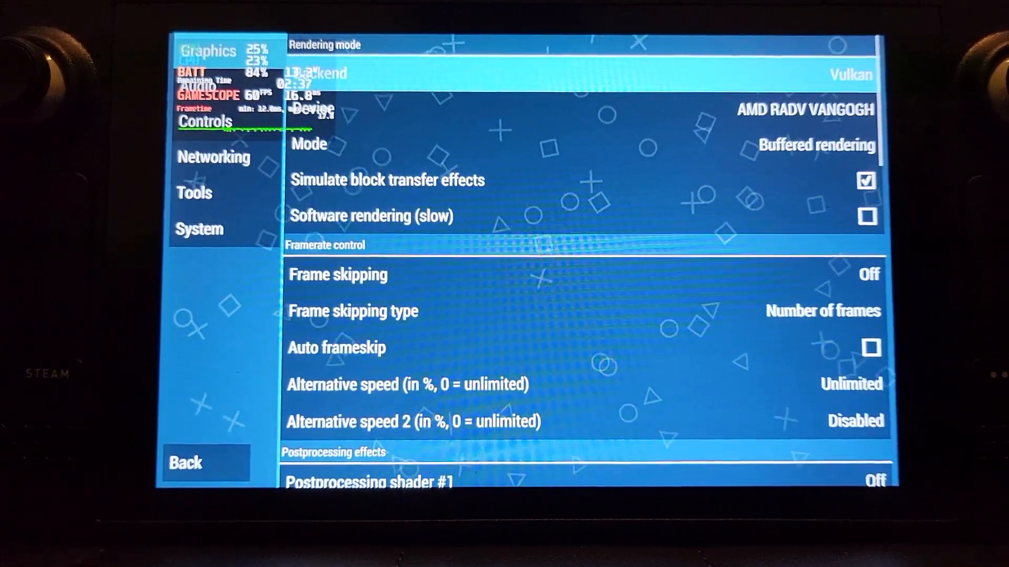
click(805, 110)
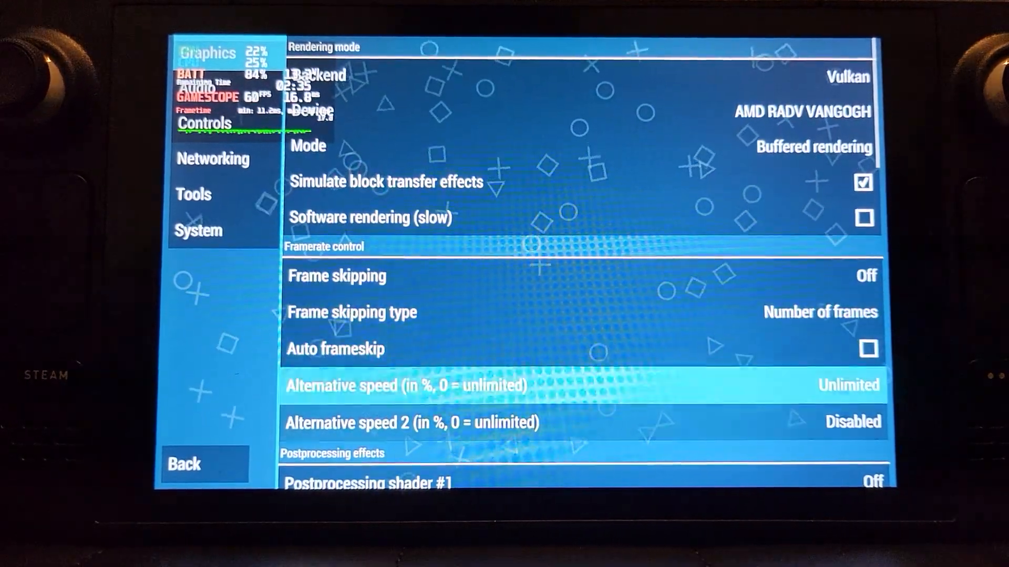
scroll(down, 3)
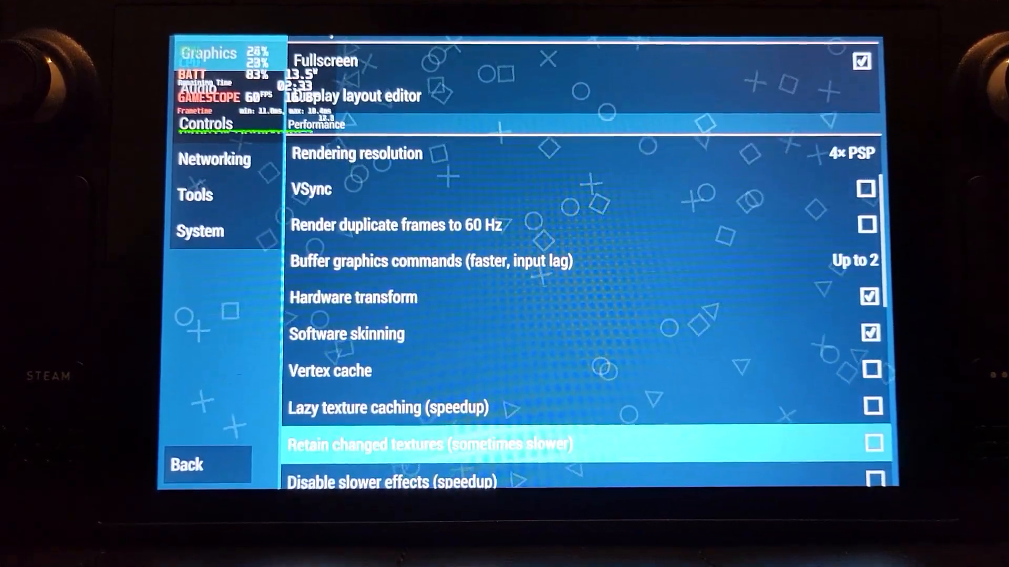
scroll(down, 3)
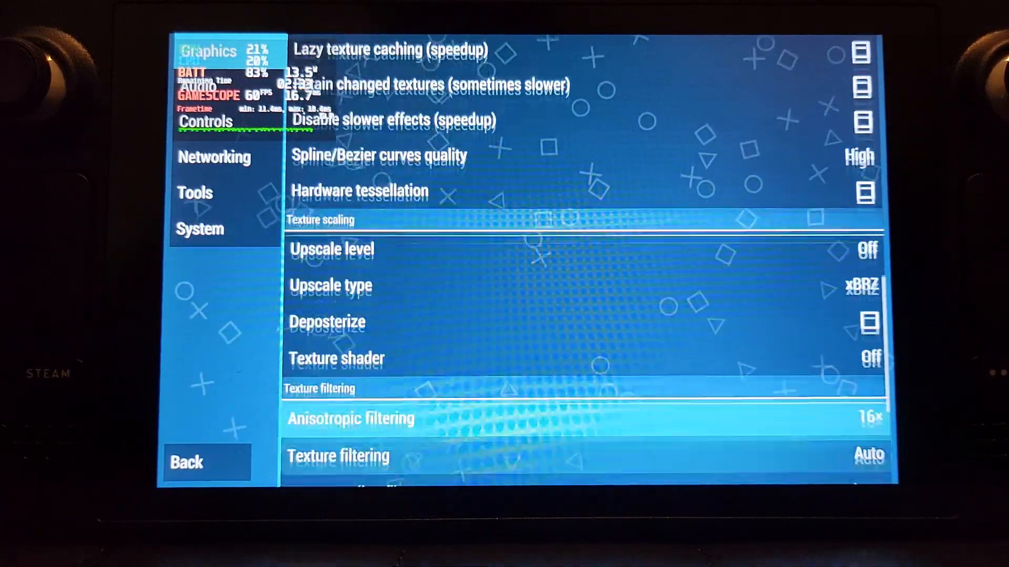
scroll(down, 3)
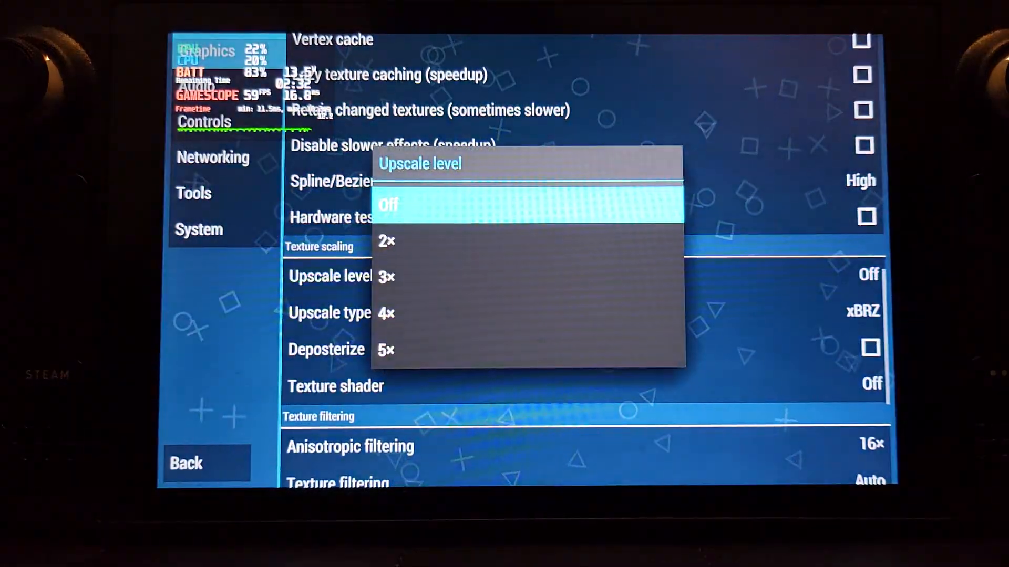
click(389, 206)
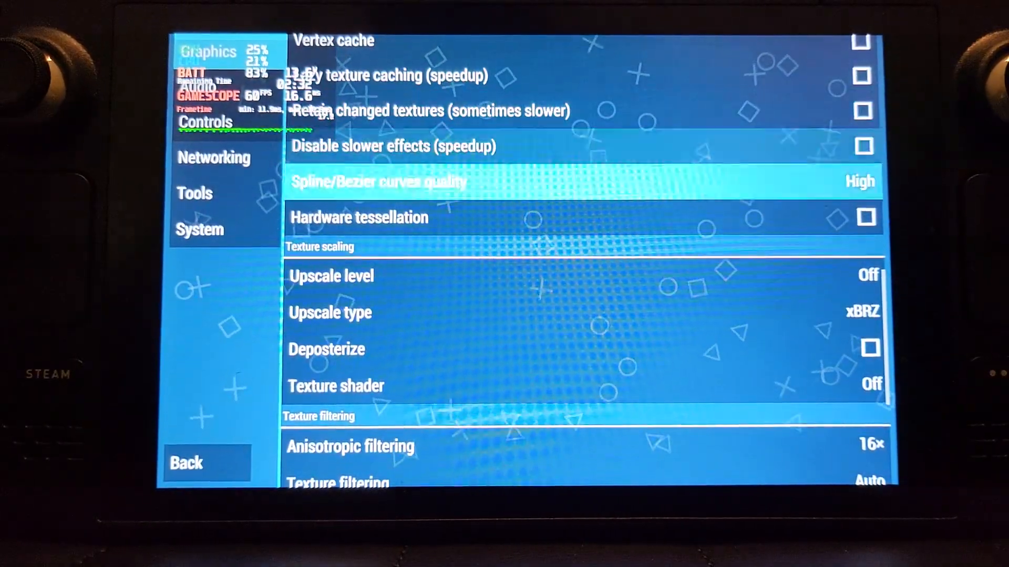
scroll(down, 3)
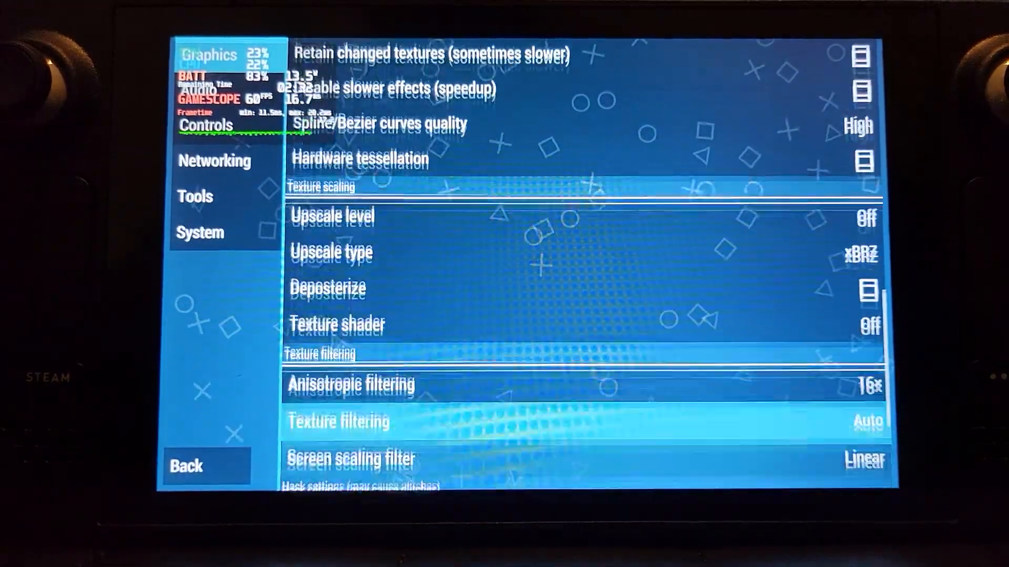